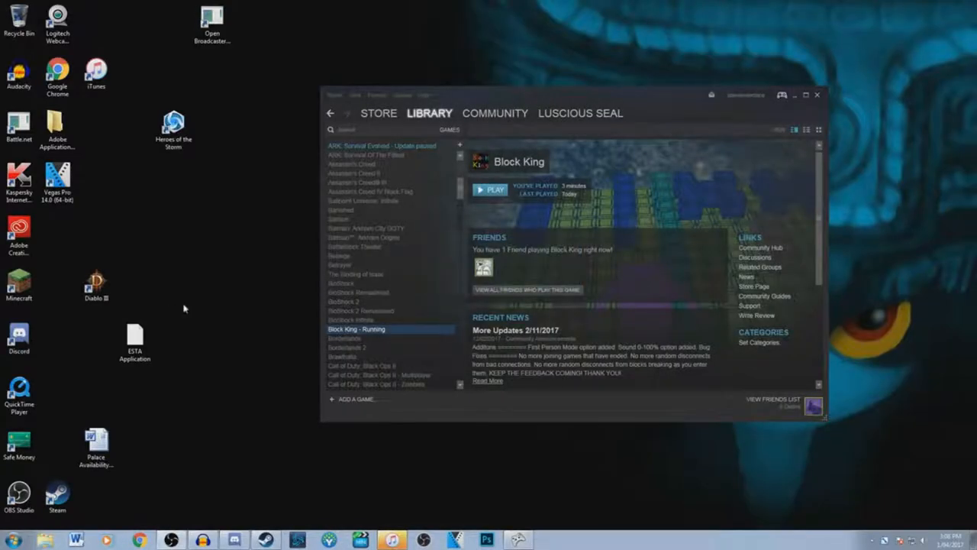
mouse_move(202, 323)
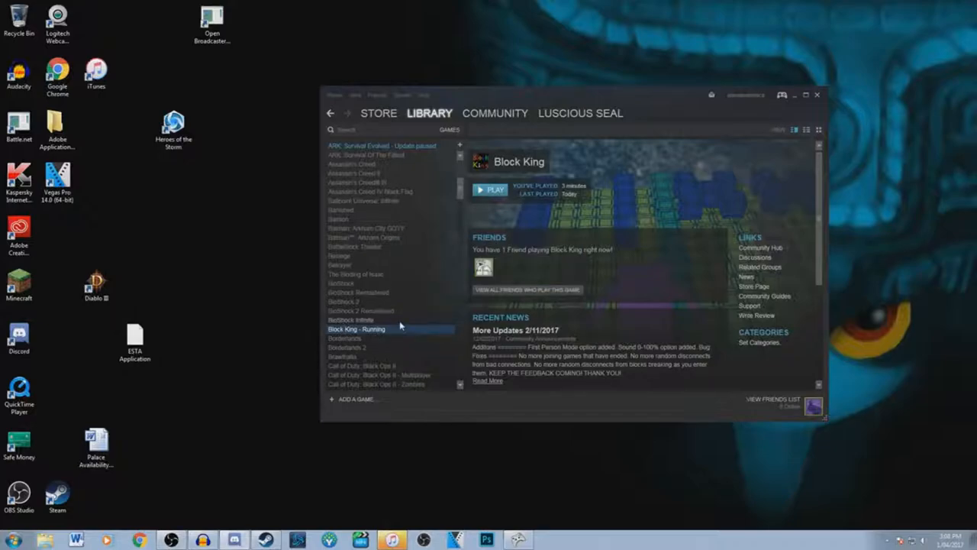
mouse_move(608, 322)
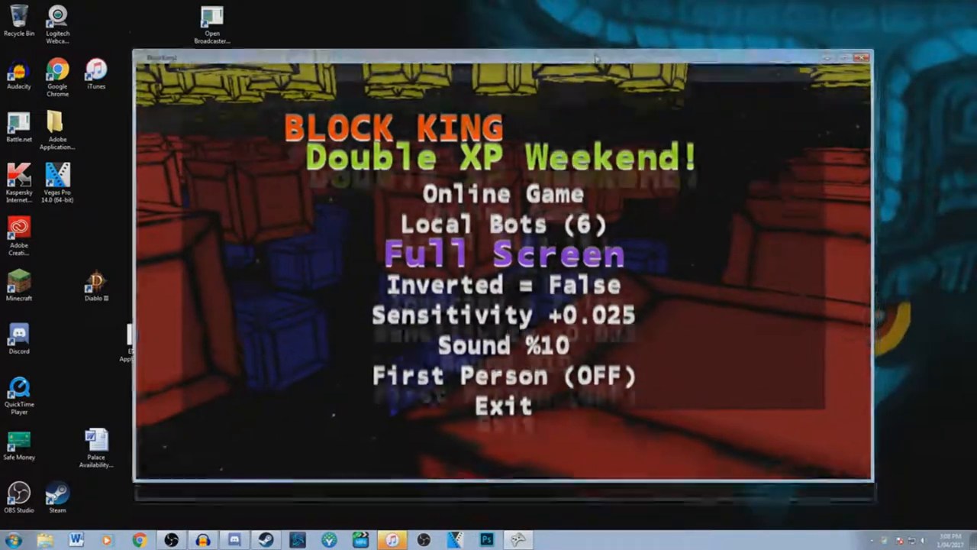
Start an Online Game from the main menu and wait in the lobby for players.
left_click(502, 253)
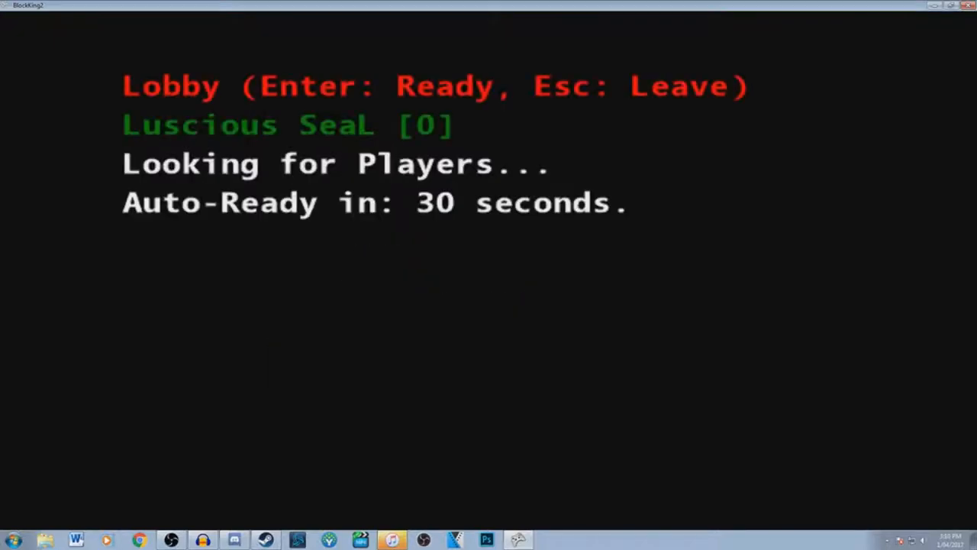
Mark Ready in the online lobby before switching to the Steam library window.
key("Return")
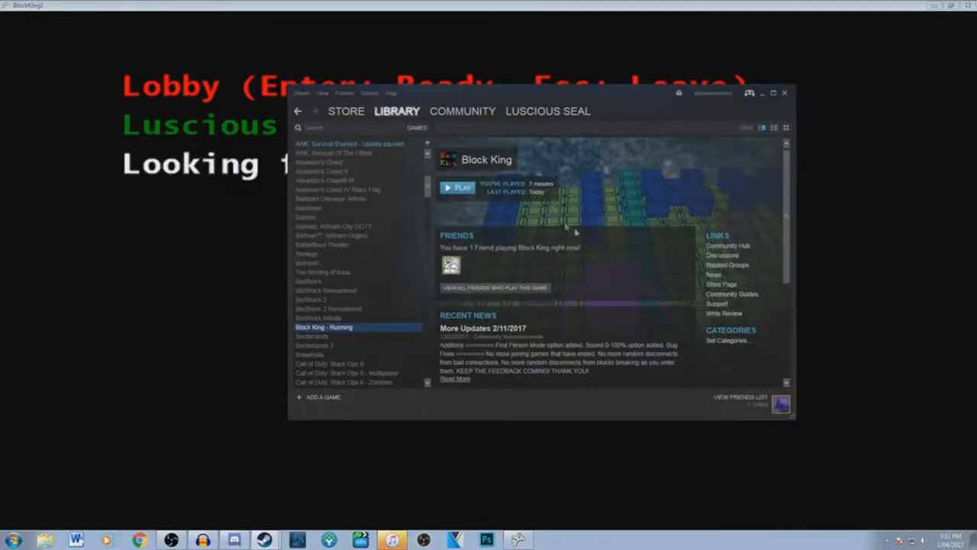
Read through the full Block King update news page in Steam.
scroll("down", 3)
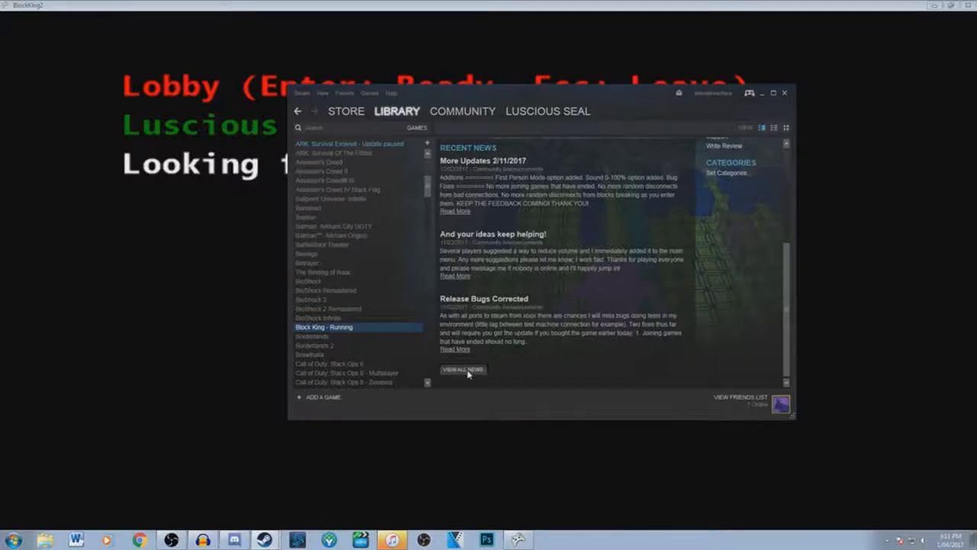
left_click(461, 368)
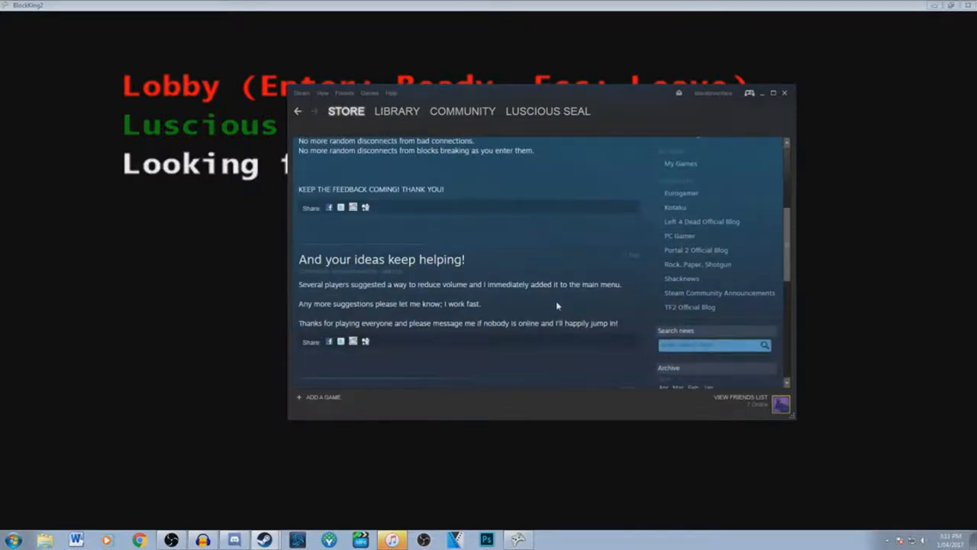
scroll("down", 3)
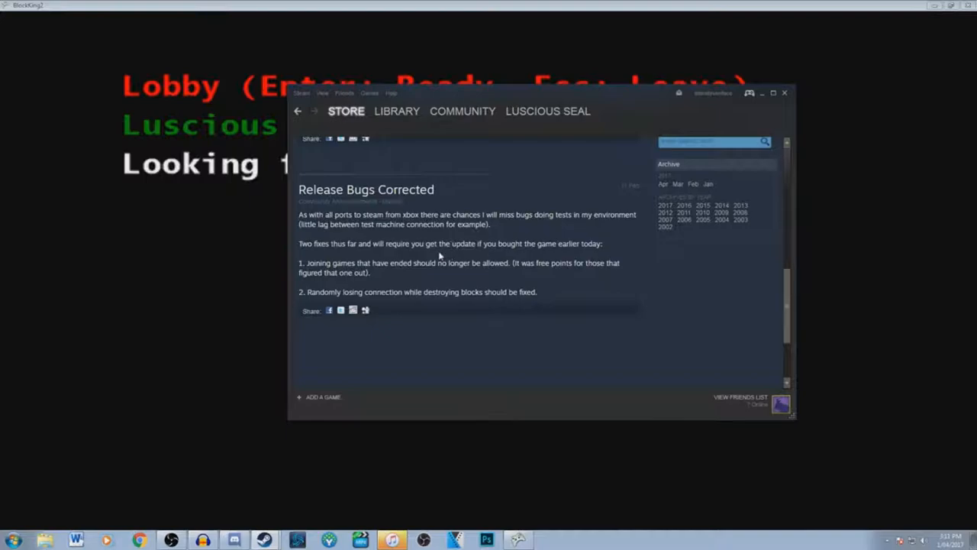
mouse_move(553, 278)
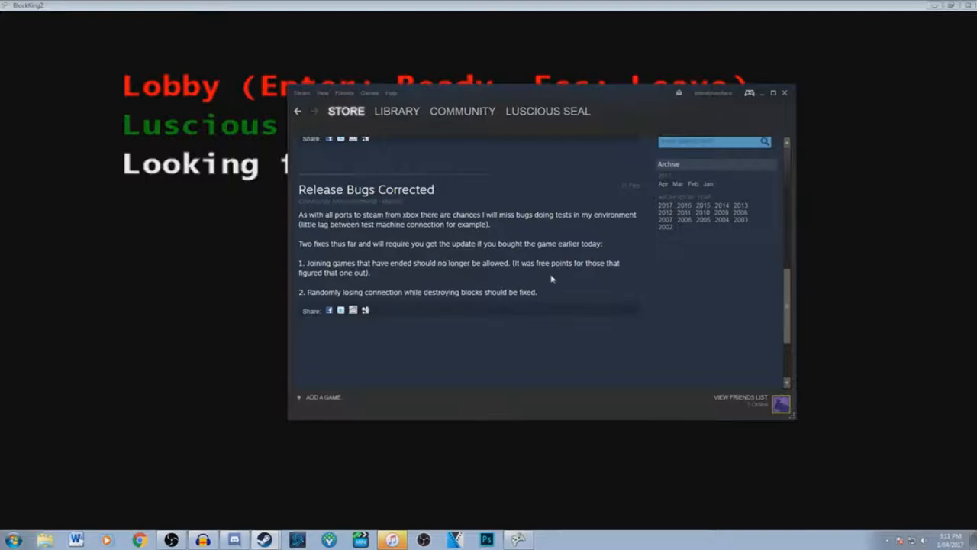
scroll("up", 3)
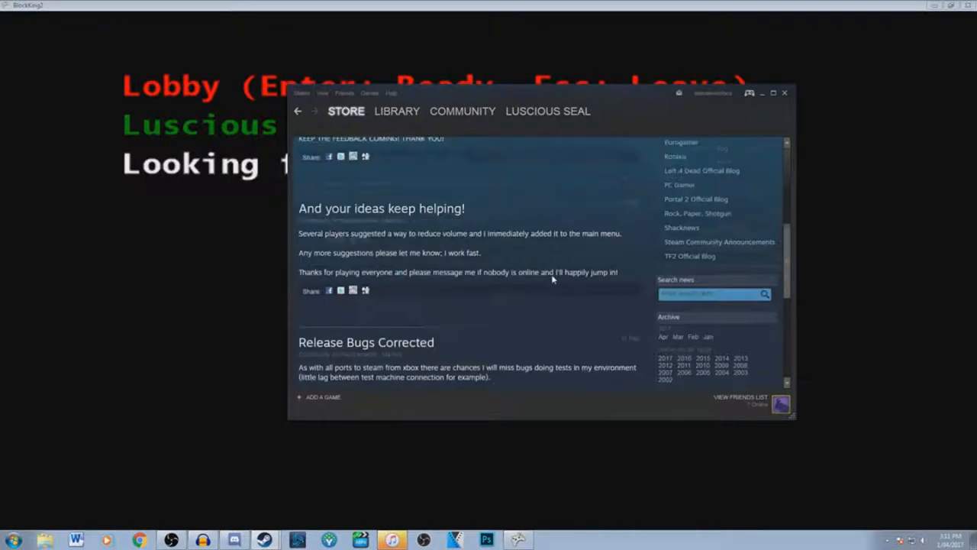
scroll("up", 3)
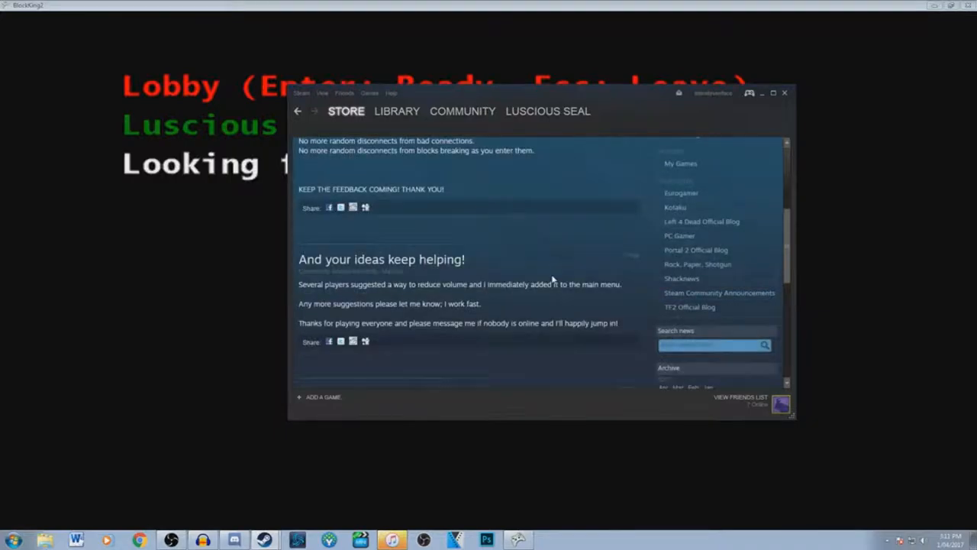
mouse_move(580, 302)
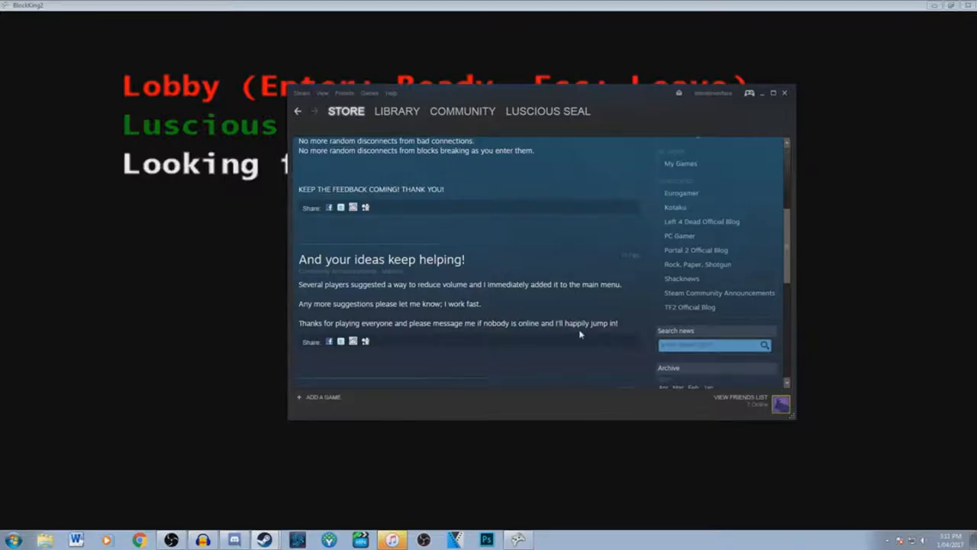
mouse_move(544, 339)
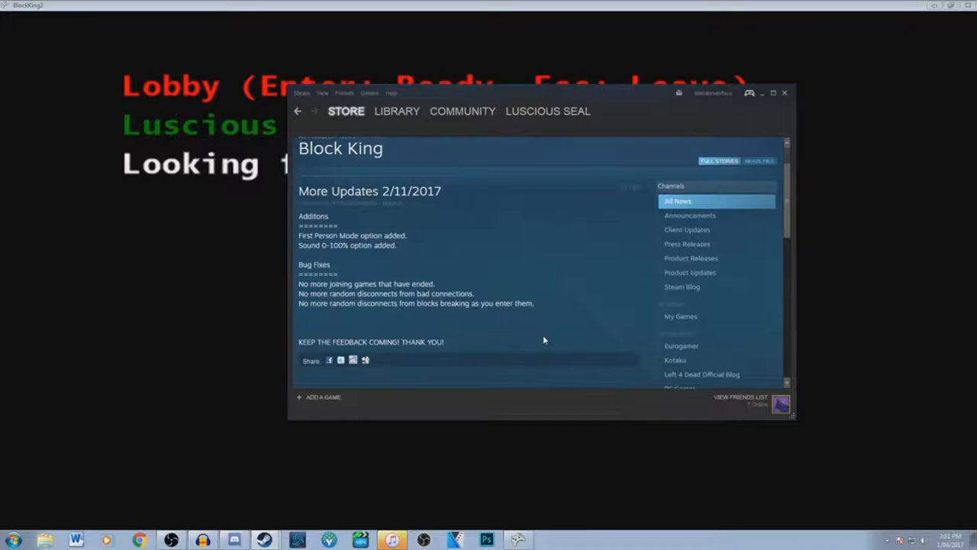
mouse_move(551, 339)
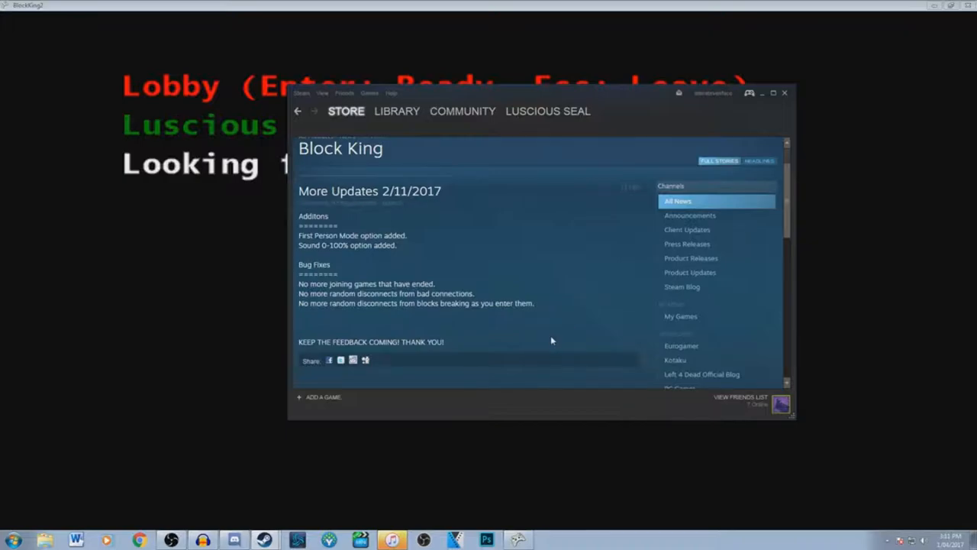
mouse_move(517, 339)
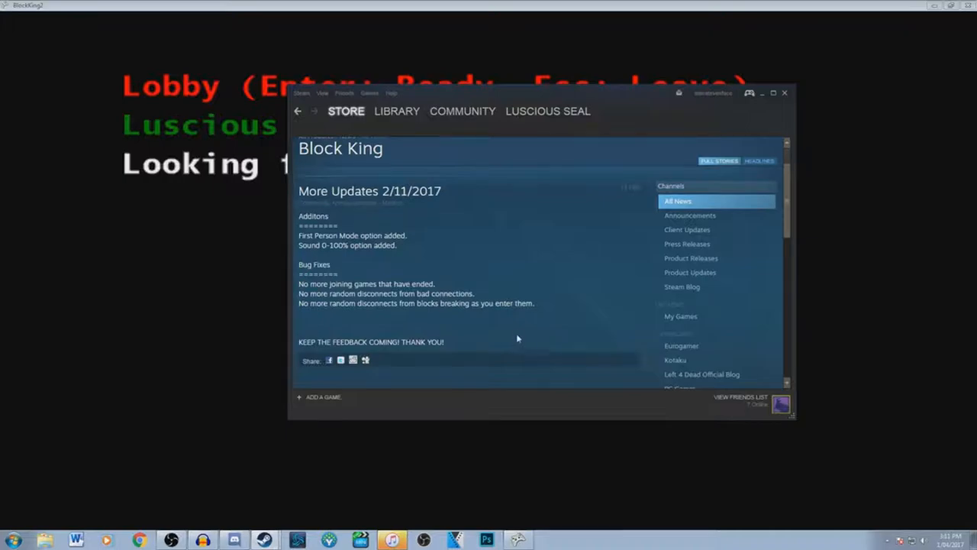
mouse_move(504, 314)
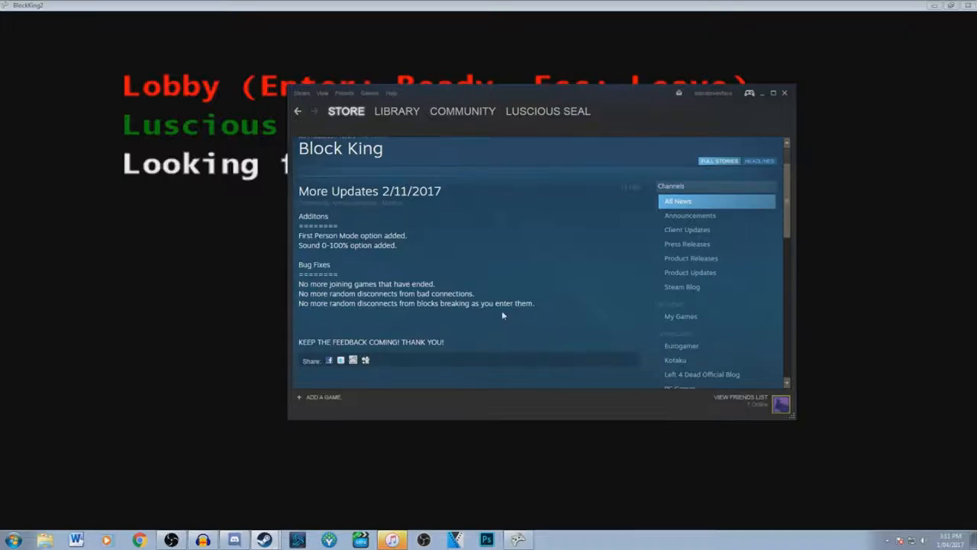
scroll("up", 3)
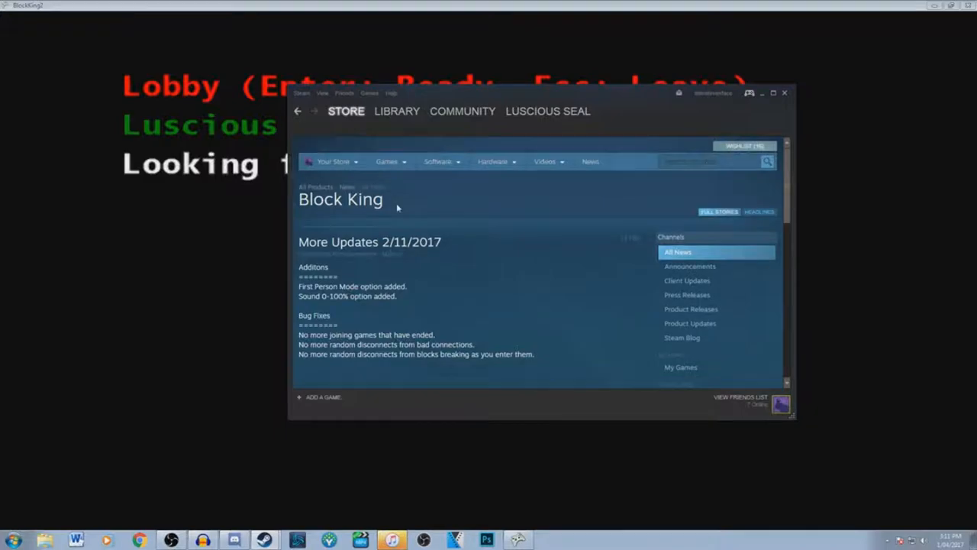
Return to the Steam library page for Block King.
left_click(397, 110)
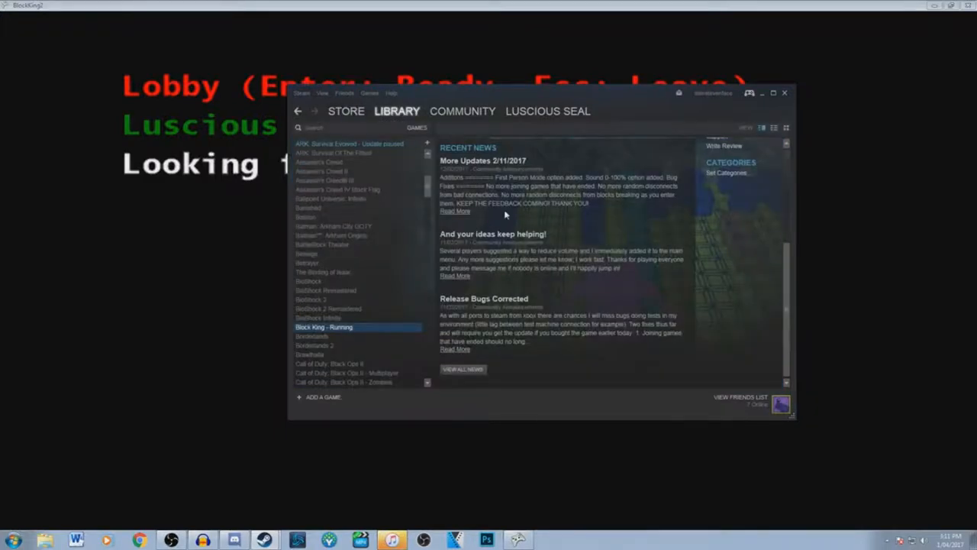
mouse_move(626, 302)
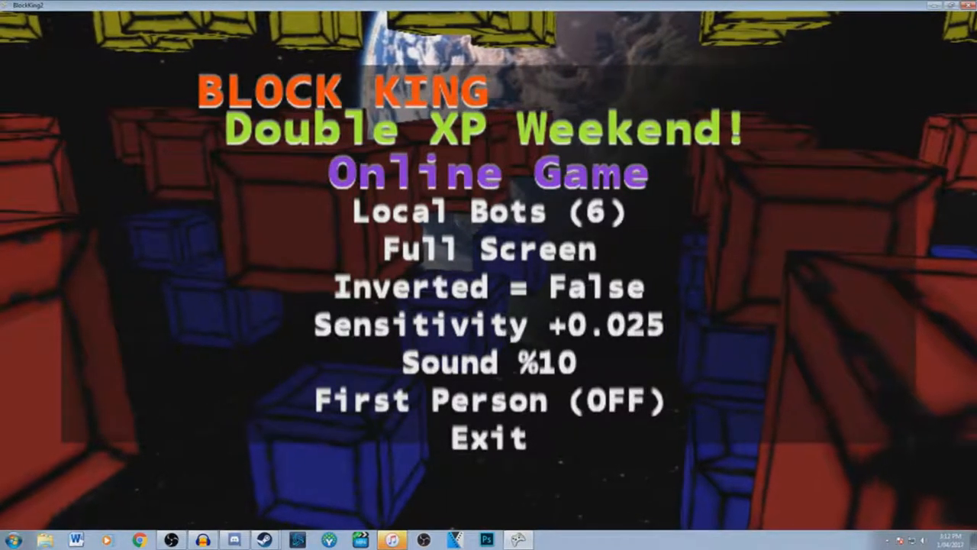
Start an Online Game and play the match to a 16-point win with a new graphic unlocked.
left_click(488, 172)
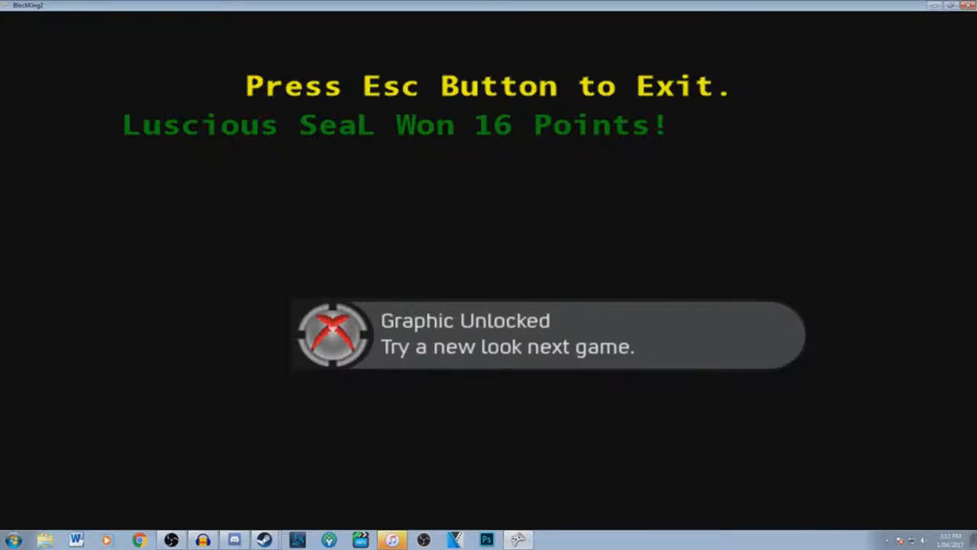
Leave the results screen and confirm the model/skin to enter the lobby at 32 points each.
key("Escape")
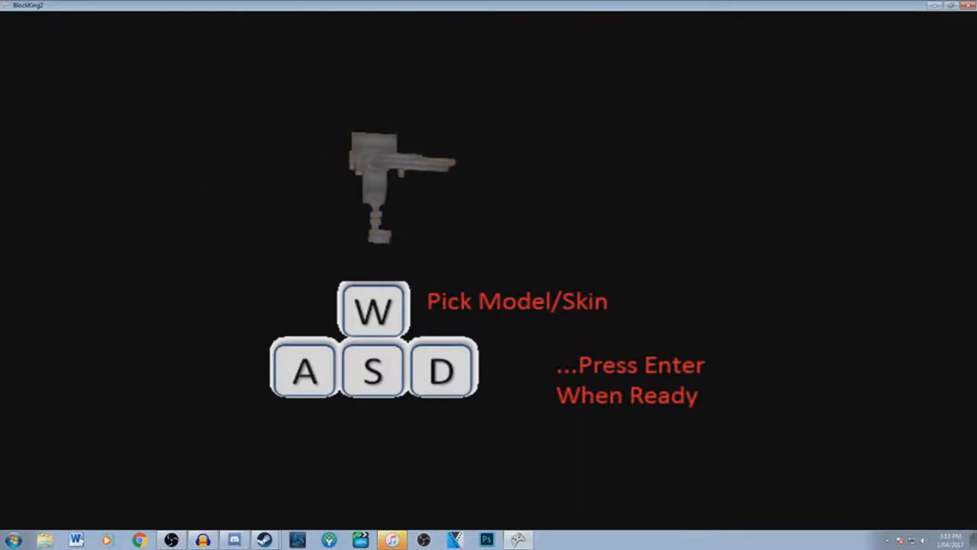
key("Return")
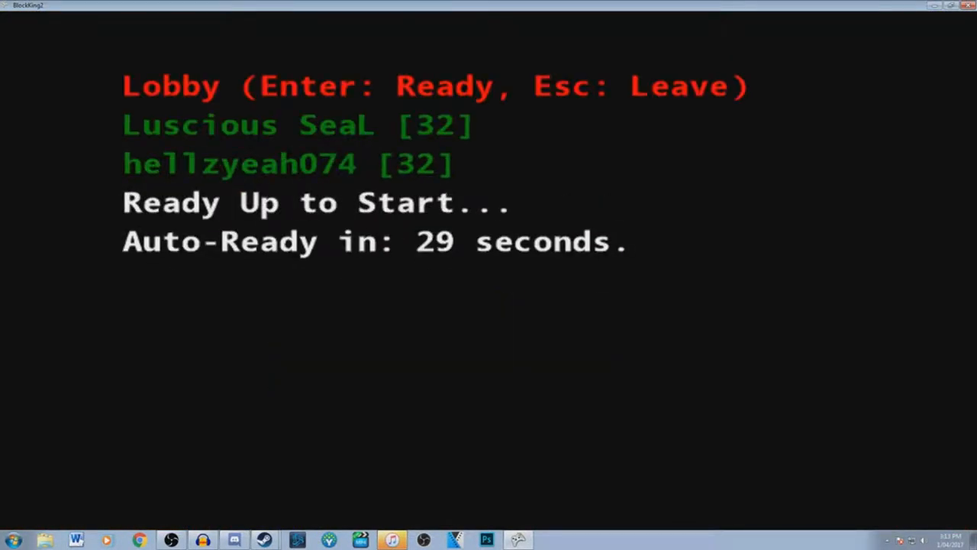
Mark Ready in the lobby and play the round through to the main menu.
key("Return")
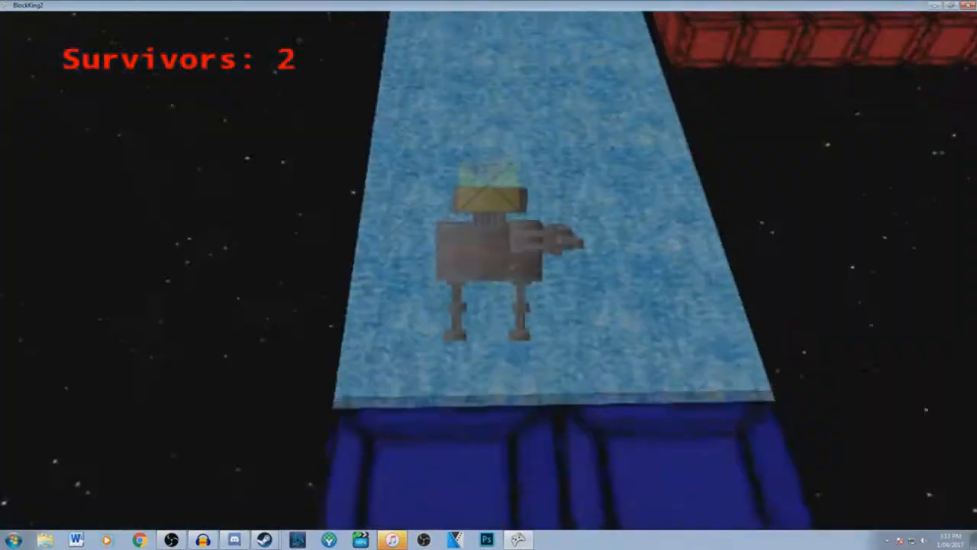
mouse_move(488, 275)
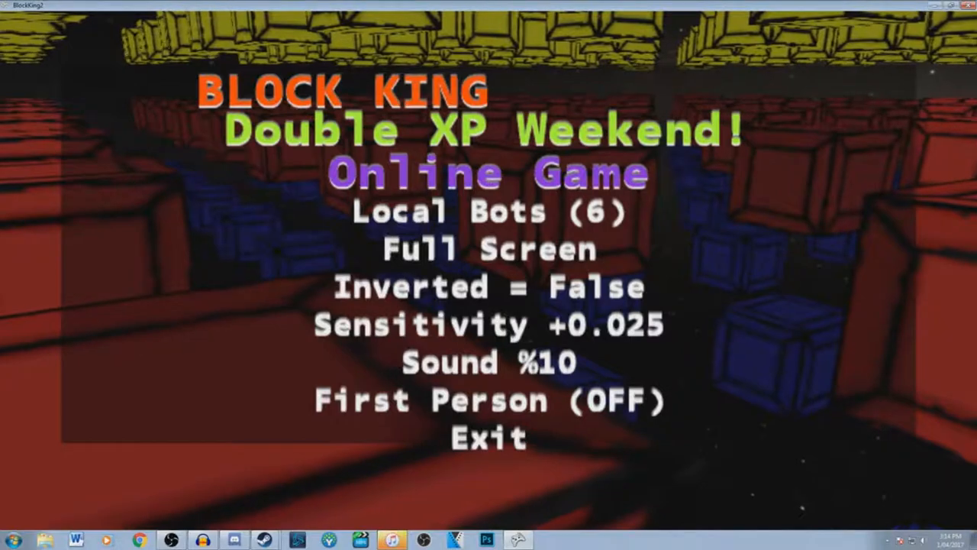
Rejoin online play, reach the lobby at scores 64 and 48, and ready up for the next match.
left_click(489, 174)
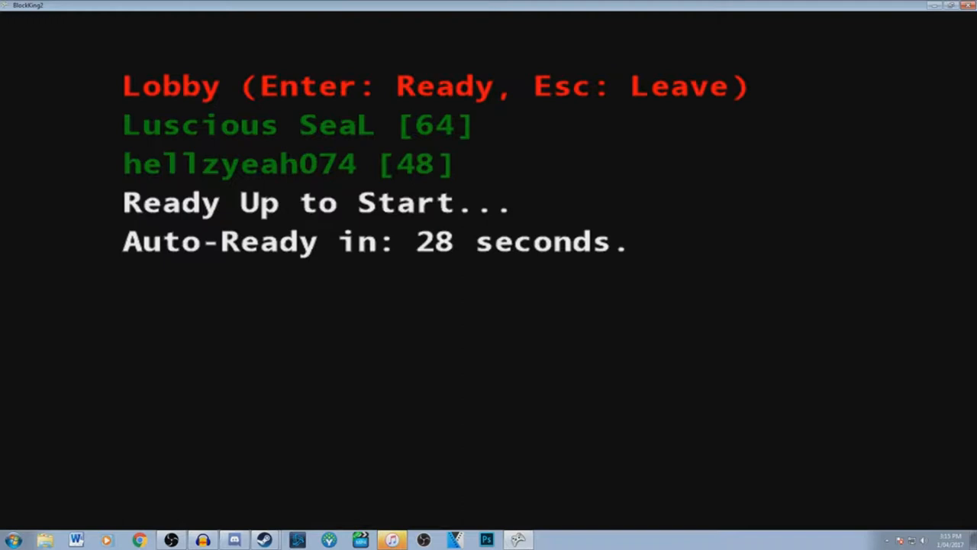
key("Return")
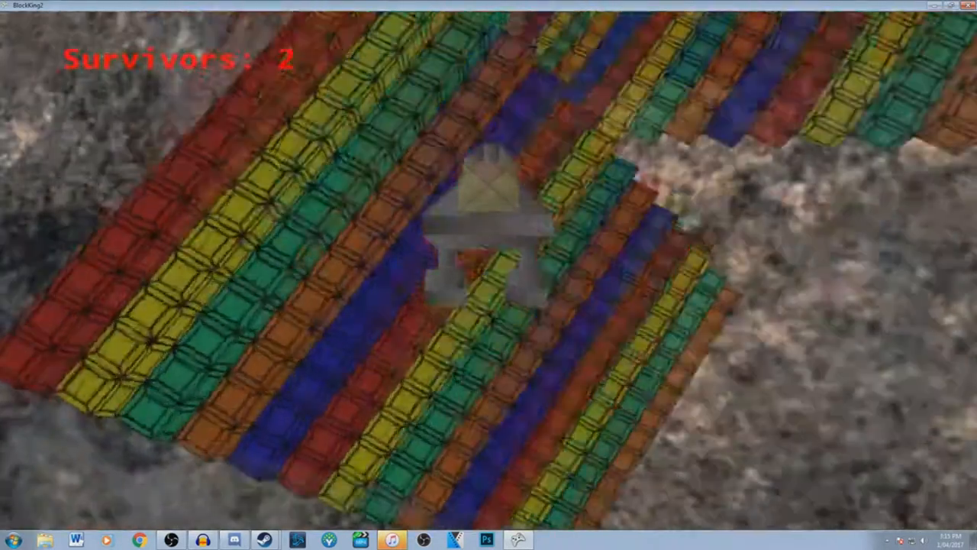